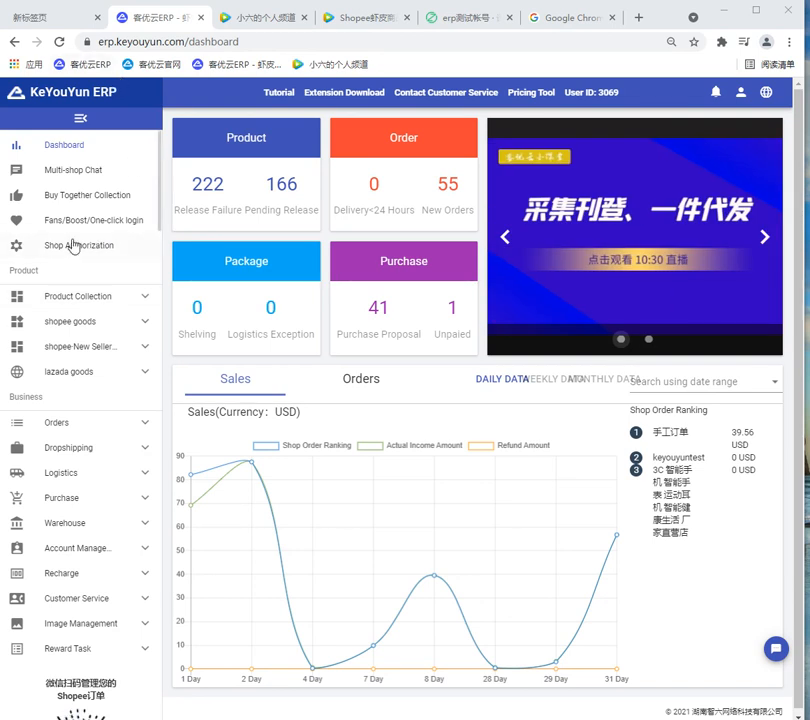
Start a Shopee store authorization from the Shop Authorization page
{"action": "left_click", "coordinate": [76, 244]}
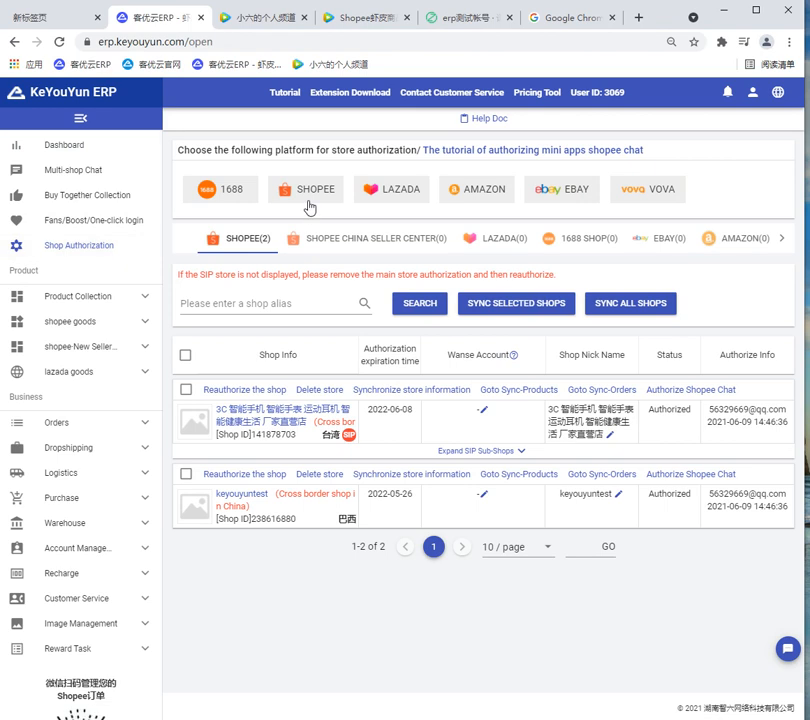
{"action": "left_click", "coordinate": [304, 188]}
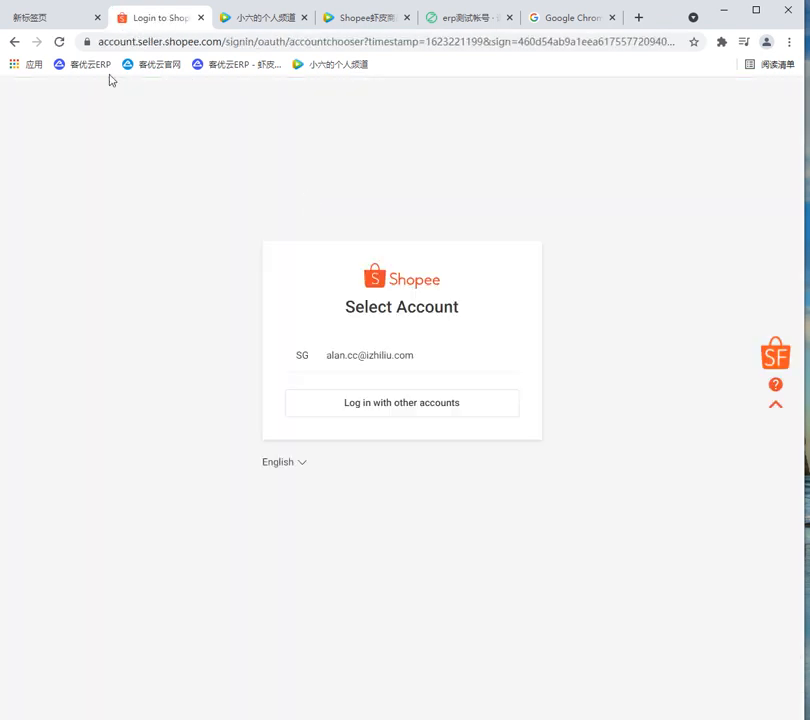
{"action": "mouse_move", "coordinate": [292, 430]}
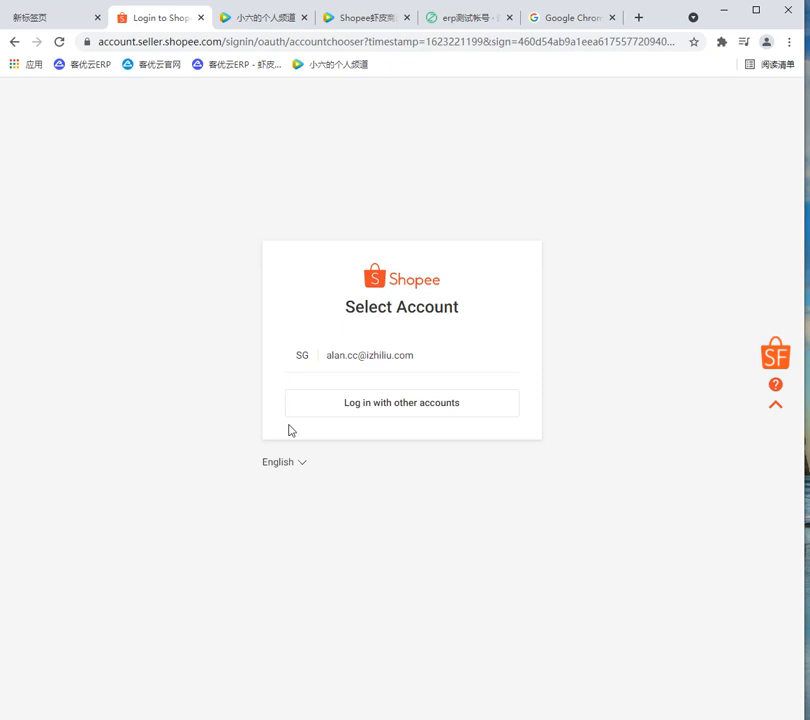
Switch to logging in with another account and review the region list, keeping Singapore
{"action": "left_click", "coordinate": [400, 402]}
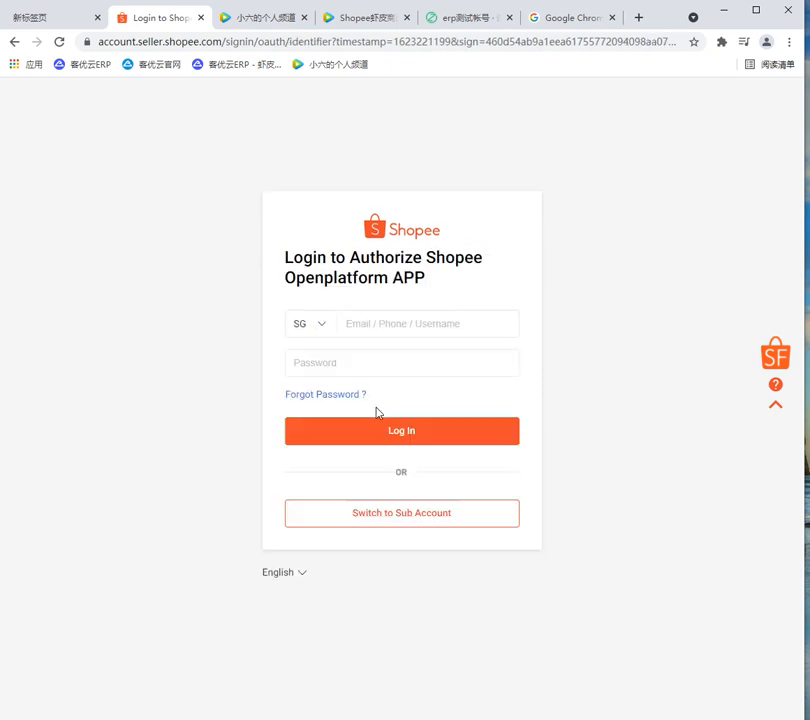
{"action": "left_click", "coordinate": [310, 324]}
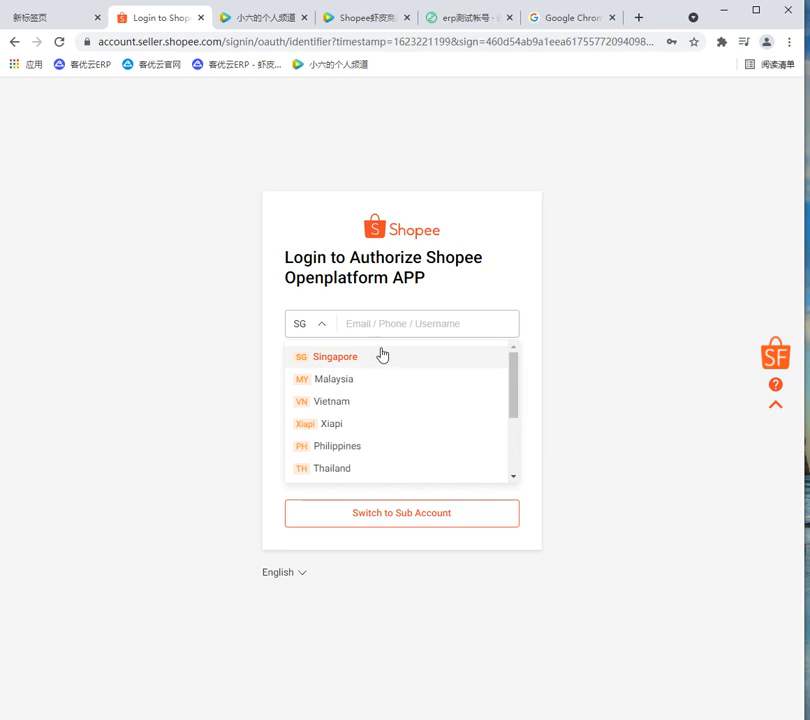
{"action": "scroll", "scroll_direction": "down", "scroll_amount": 3}
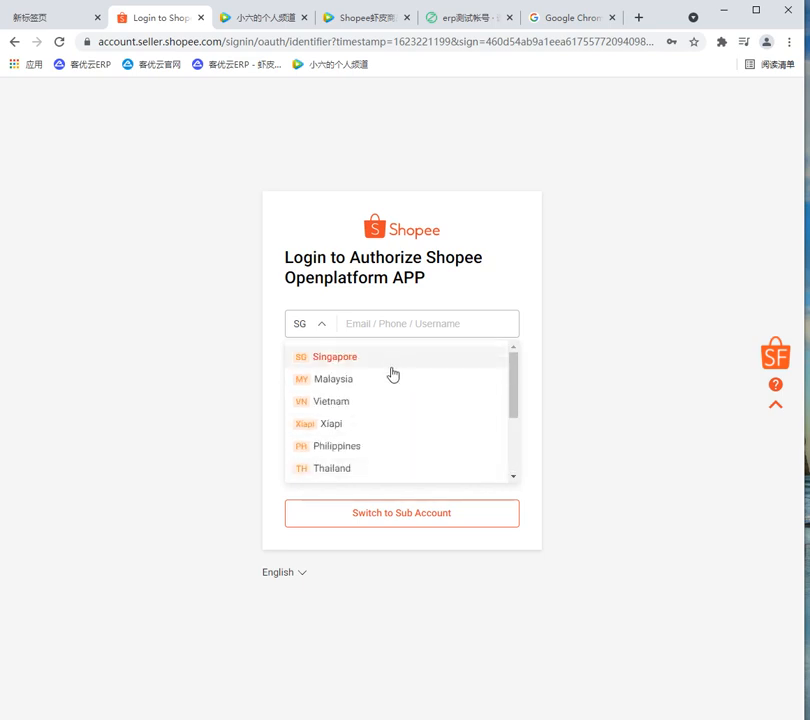
{"action": "mouse_move", "coordinate": [390, 368]}
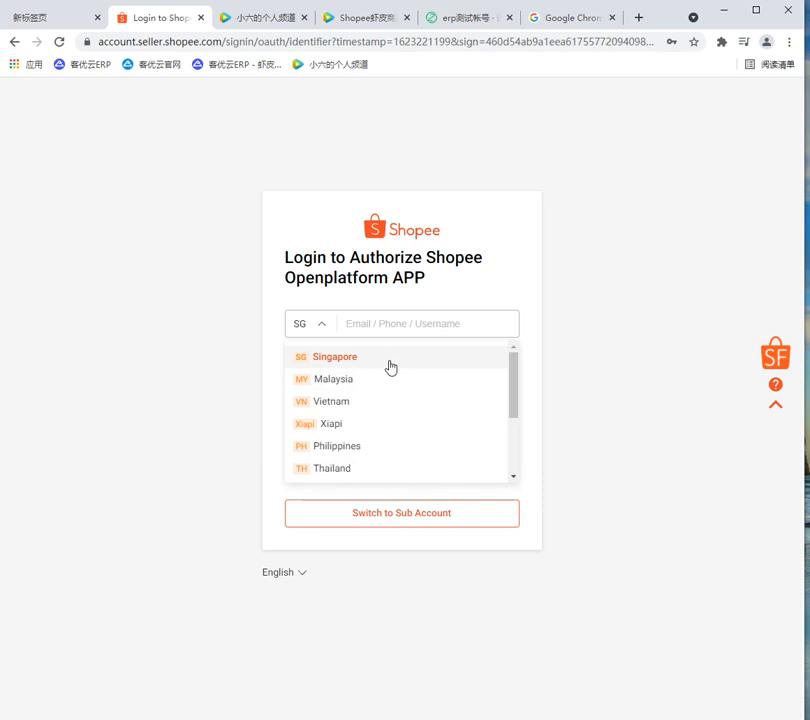
{"action": "mouse_move", "coordinate": [378, 378]}
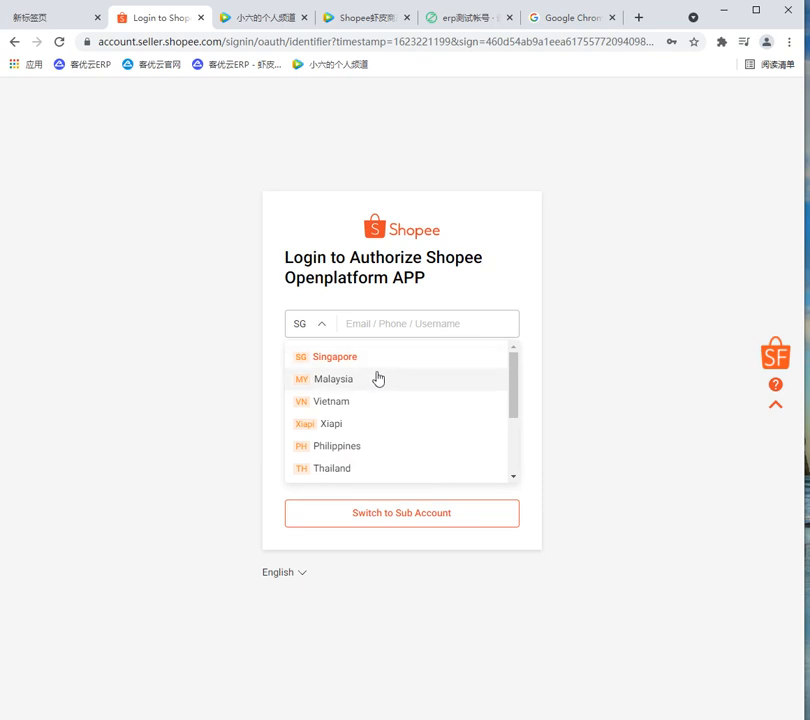
{"action": "mouse_move", "coordinate": [374, 384]}
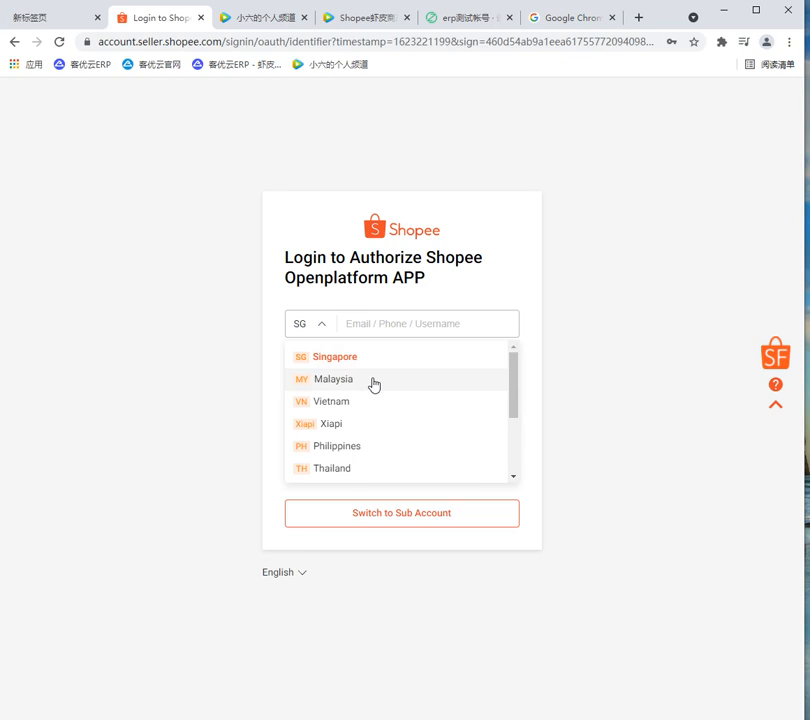
{"action": "mouse_move", "coordinate": [360, 408]}
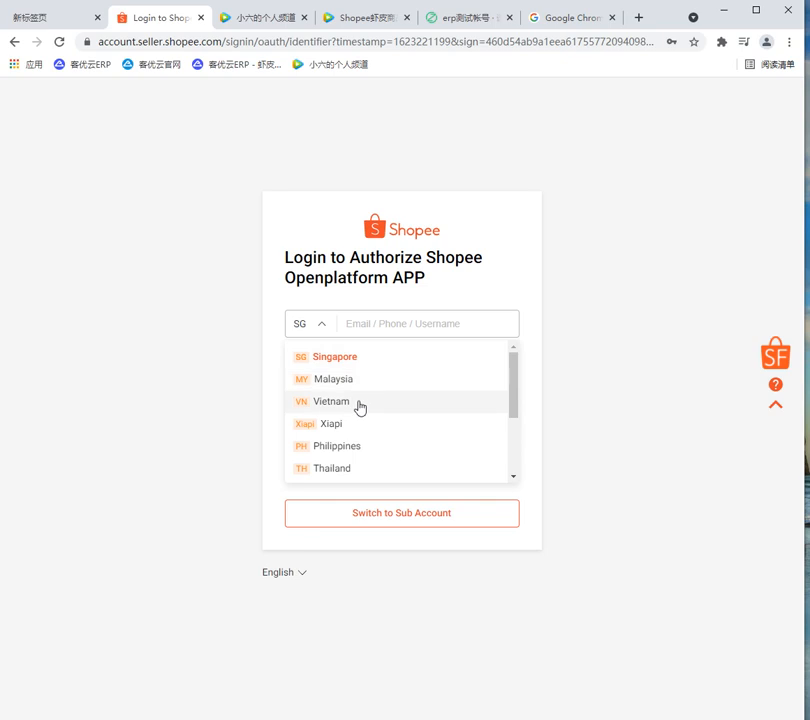
{"action": "mouse_move", "coordinate": [356, 424]}
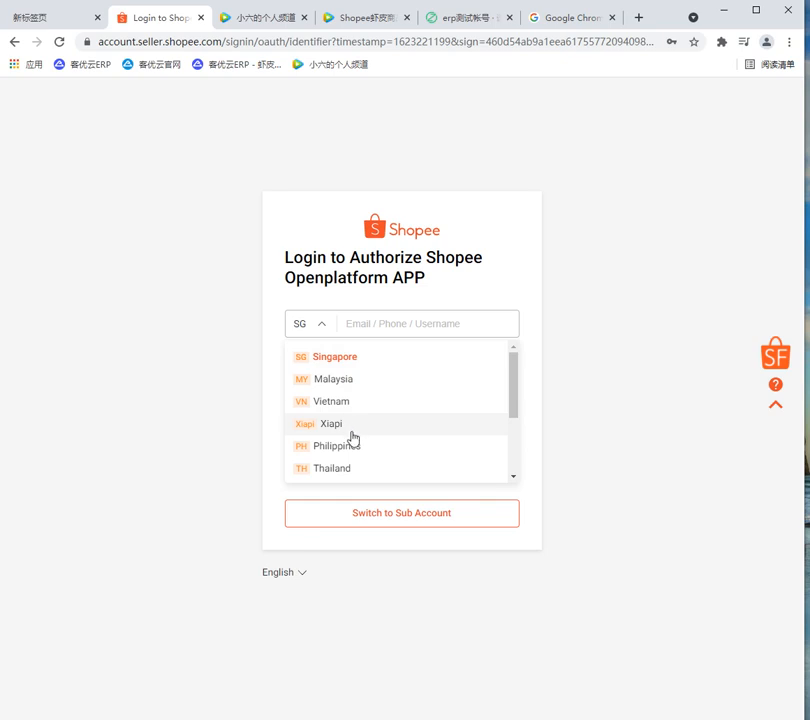
{"action": "scroll", "scroll_direction": "down", "scroll_amount": 3}
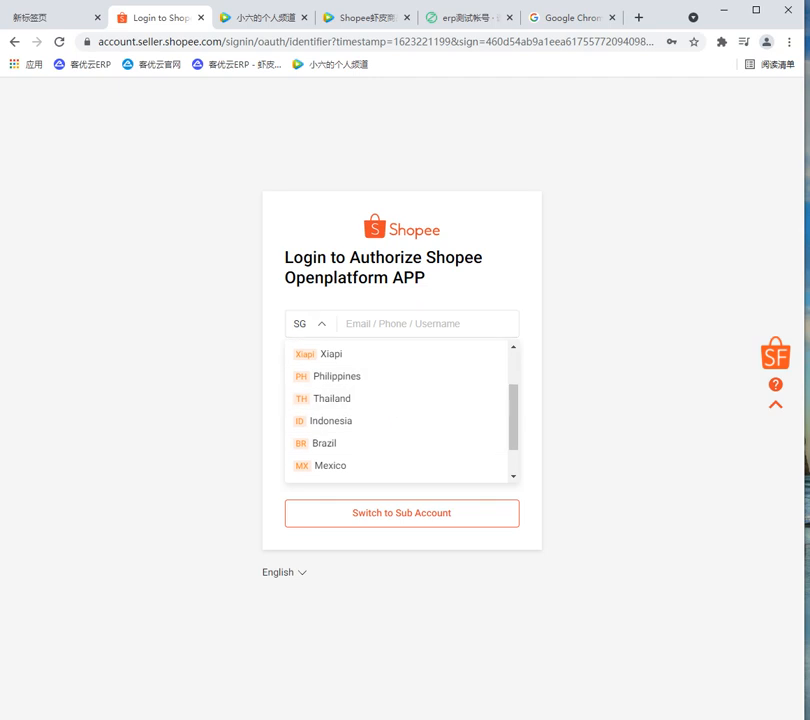
{"action": "mouse_move", "coordinate": [340, 420]}
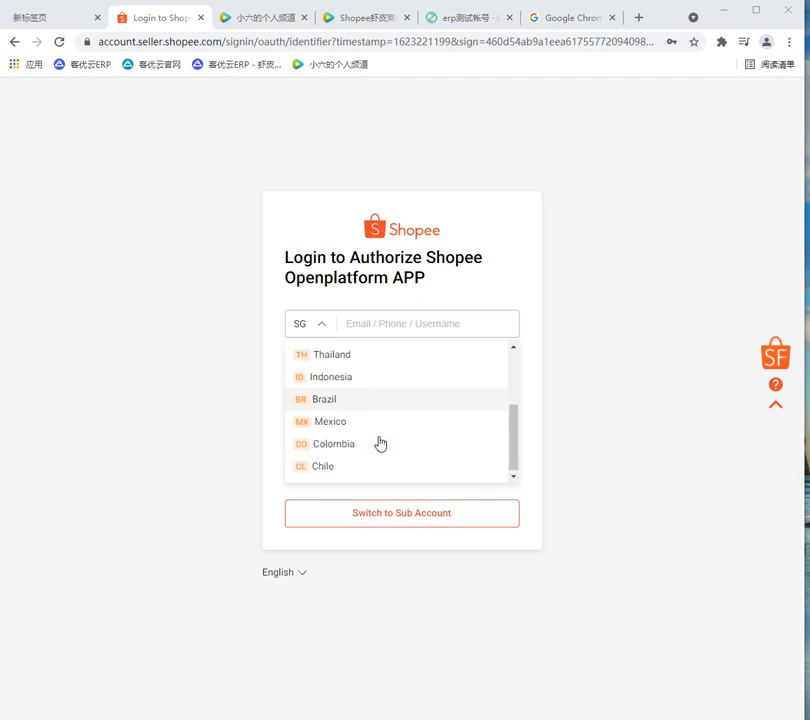
{"action": "mouse_move", "coordinate": [378, 444]}
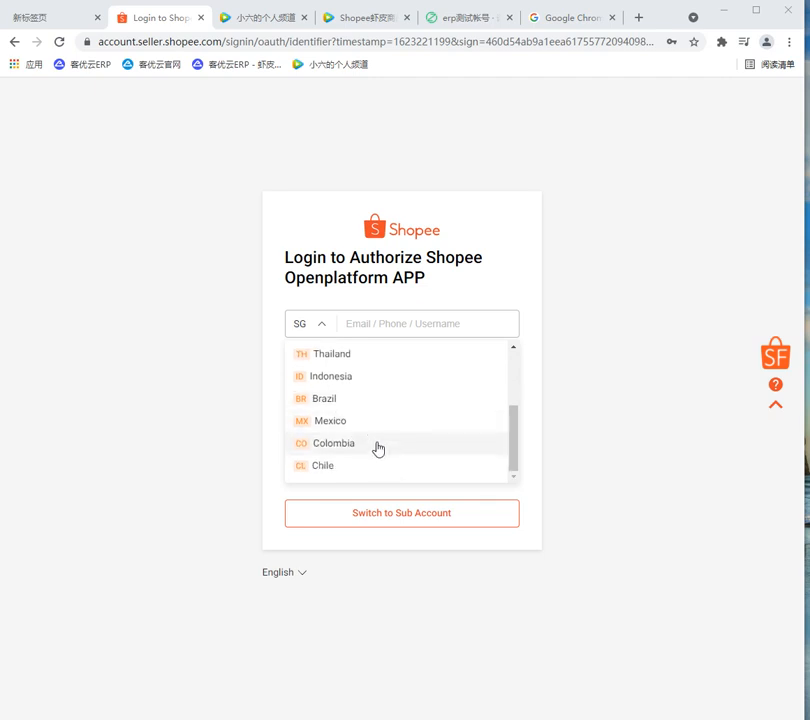
{"action": "mouse_move", "coordinate": [356, 466]}
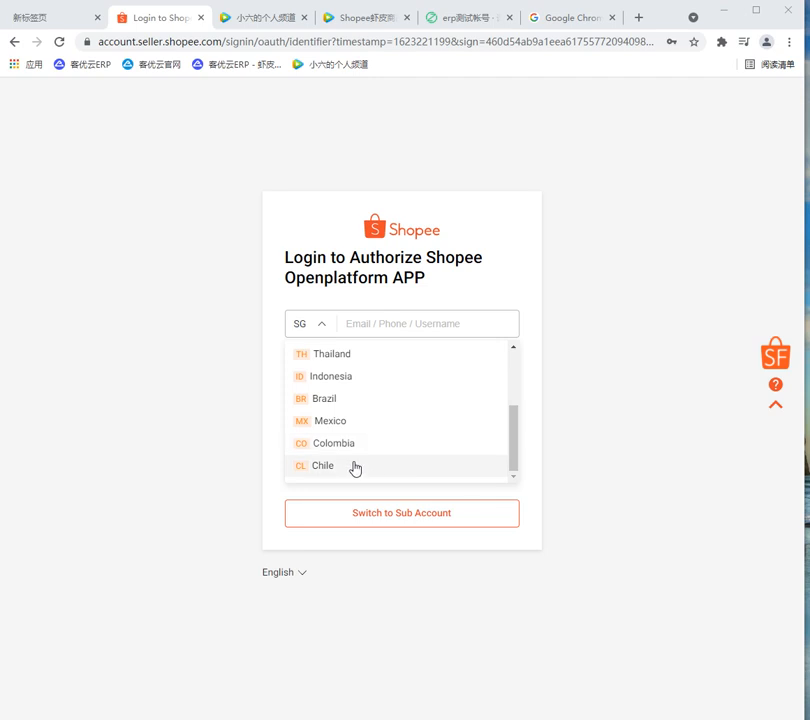
{"action": "left_click", "coordinate": [324, 324]}
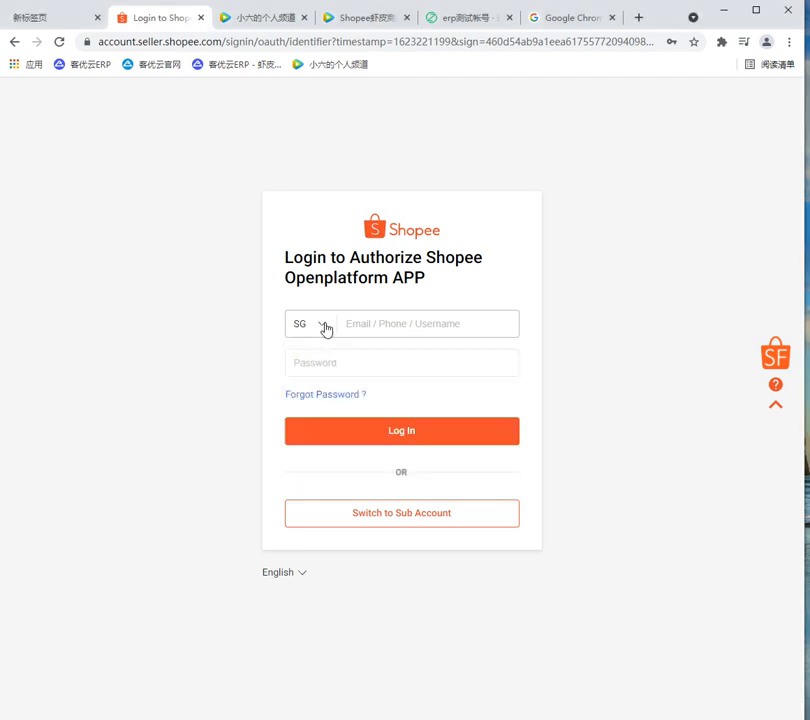
Sign in with the seller's email and password to reach the KEYOUYUN-AI-ERP authorization page
{"action": "left_click", "coordinate": [424, 324]}
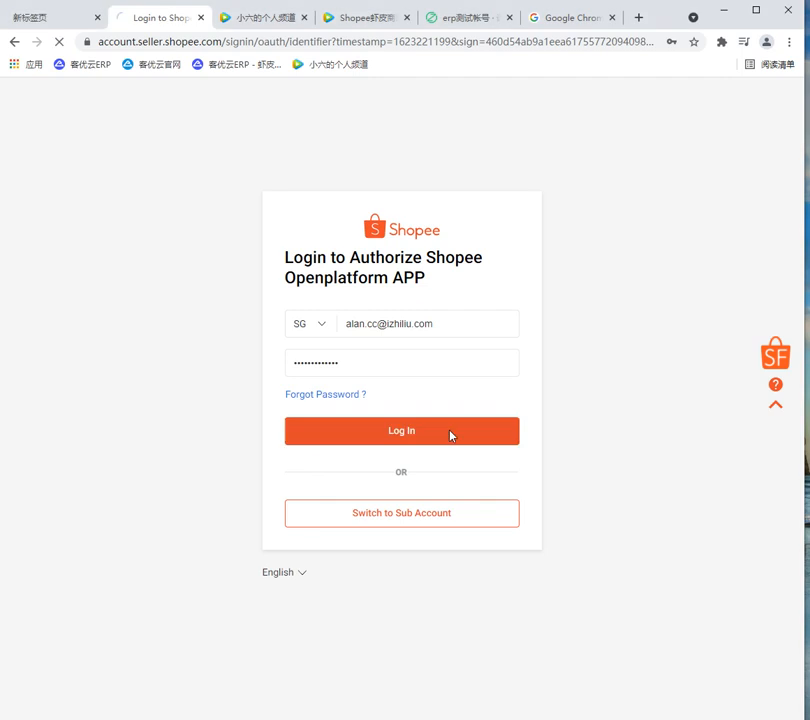
{"action": "left_click", "coordinate": [400, 430]}
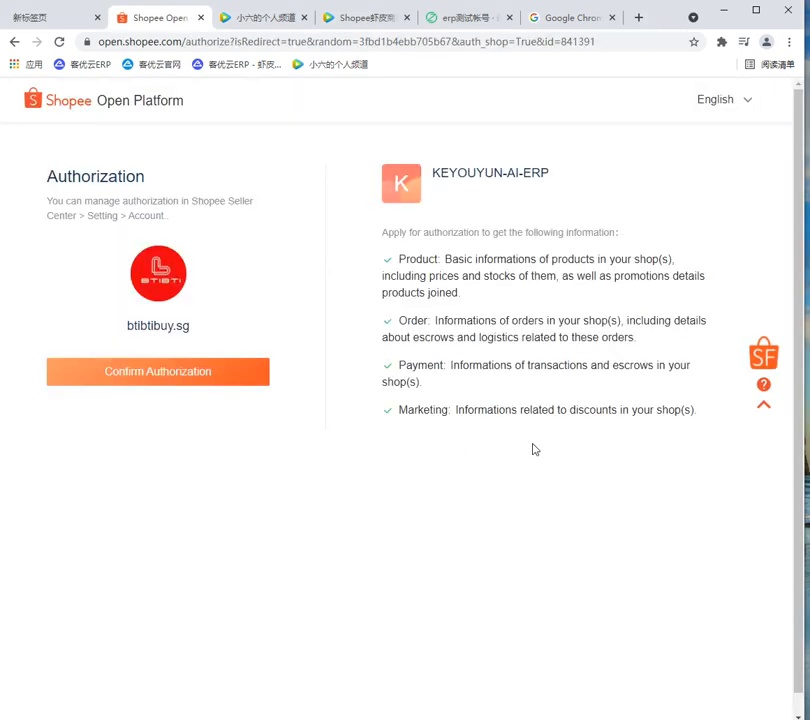
{"action": "mouse_move", "coordinate": [130, 356]}
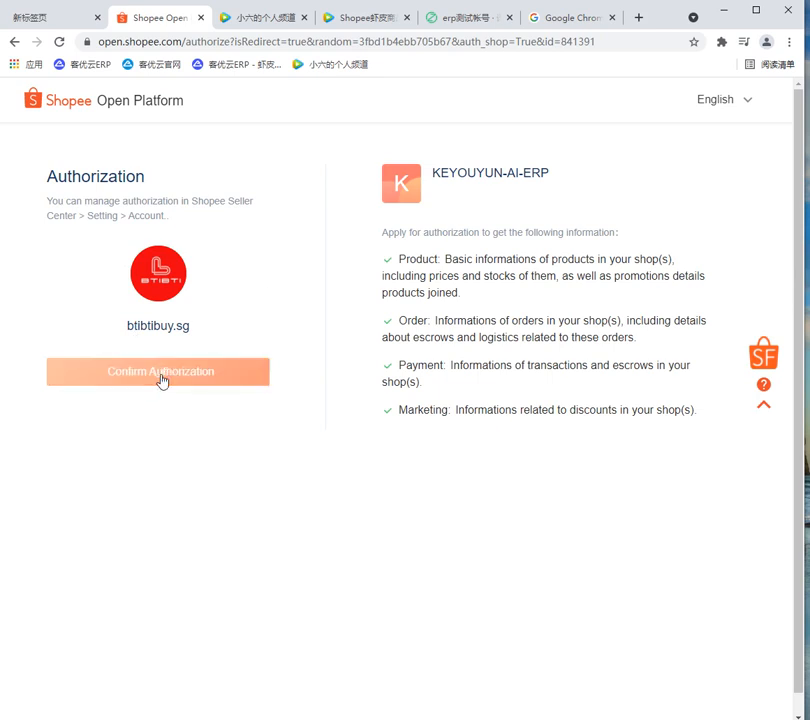
Confirm authorization granting KEYOUYUN-AI-ERP access to the Shopee store
{"action": "left_click", "coordinate": [158, 370]}
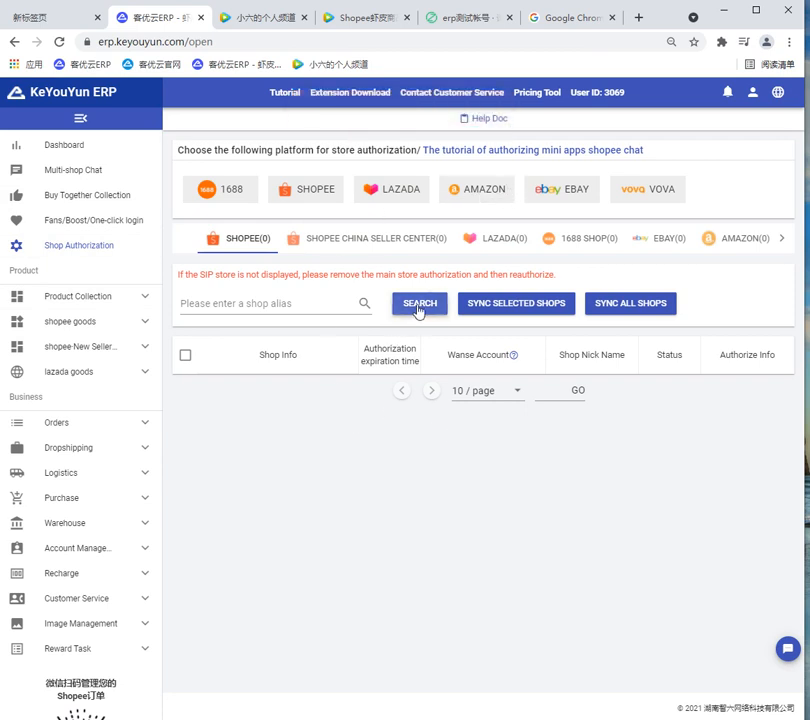
Refresh the Shopee shop list to show the two authorized stores with expiration and authorize times
{"action": "left_click", "coordinate": [420, 304]}
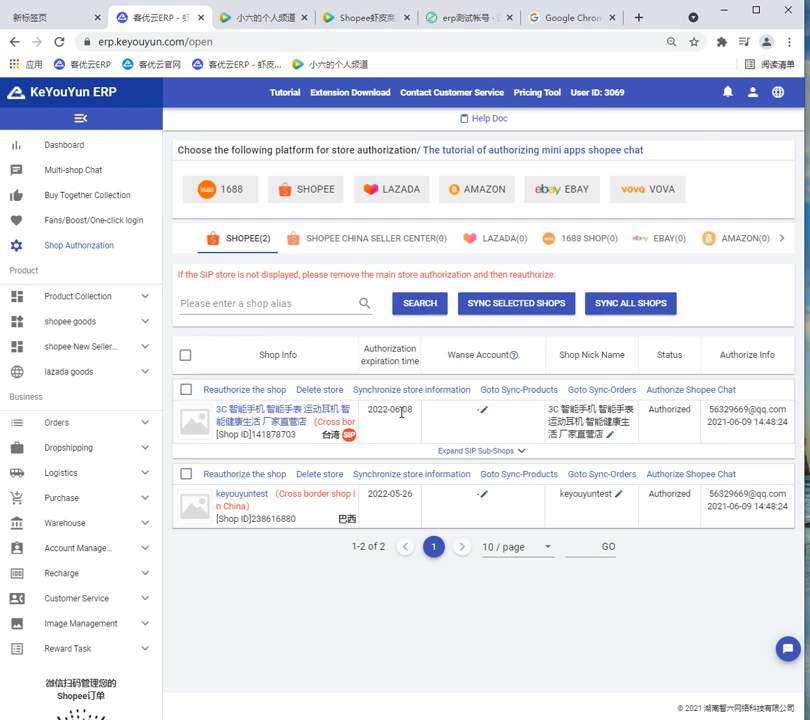
{"action": "mouse_move", "coordinate": [256, 394]}
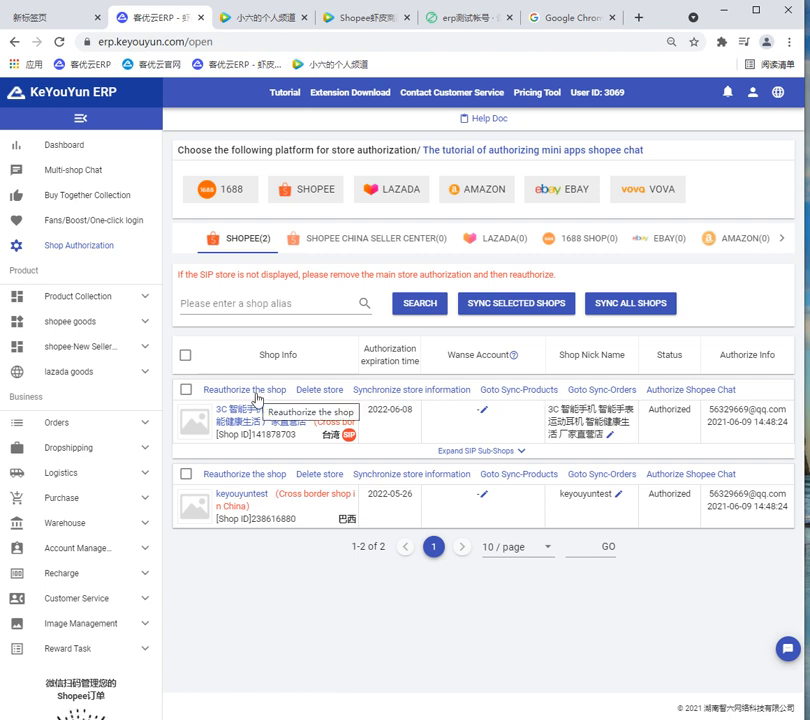
{"action": "mouse_move", "coordinate": [692, 460]}
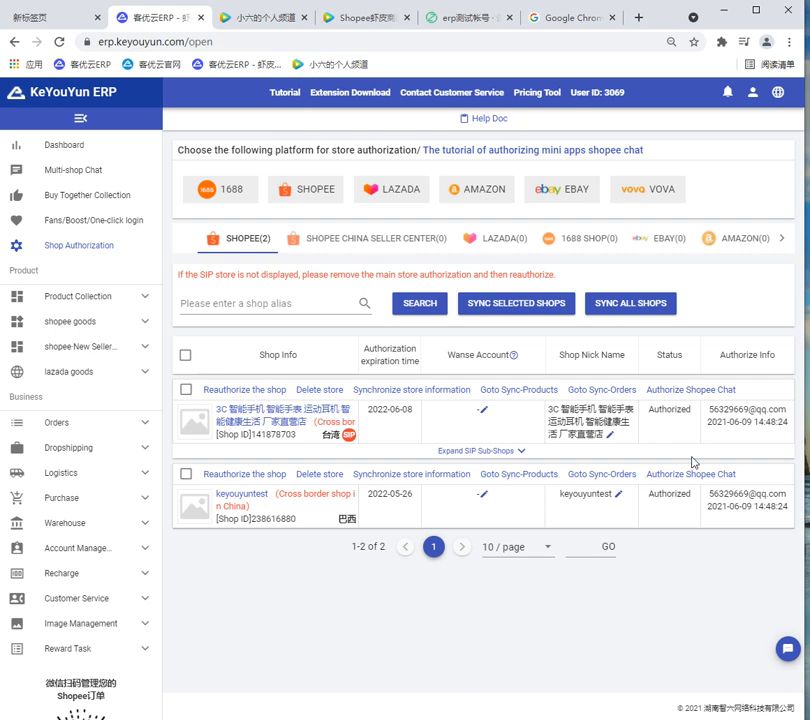
{"action": "mouse_move", "coordinate": [274, 400]}
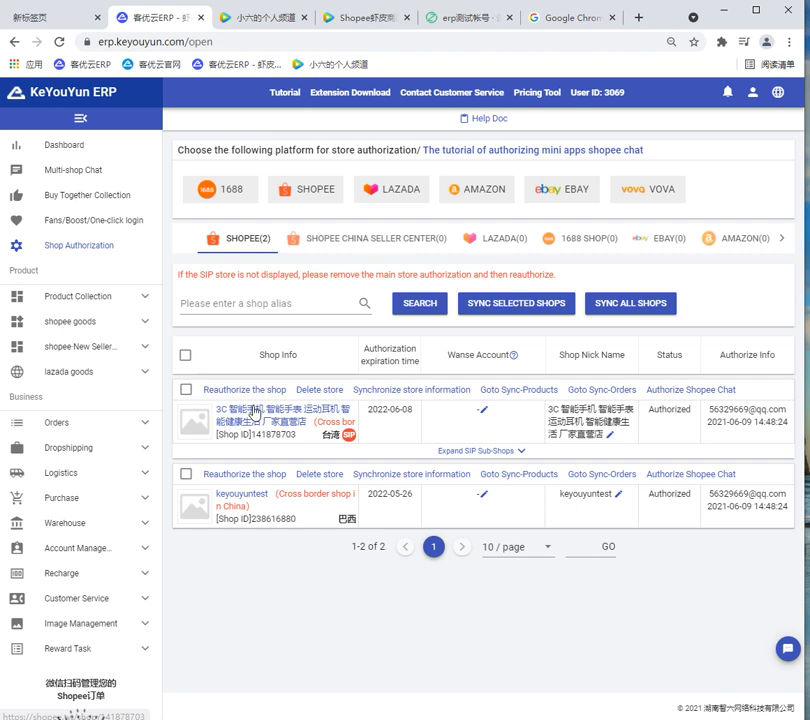
{"action": "mouse_move", "coordinate": [260, 412]}
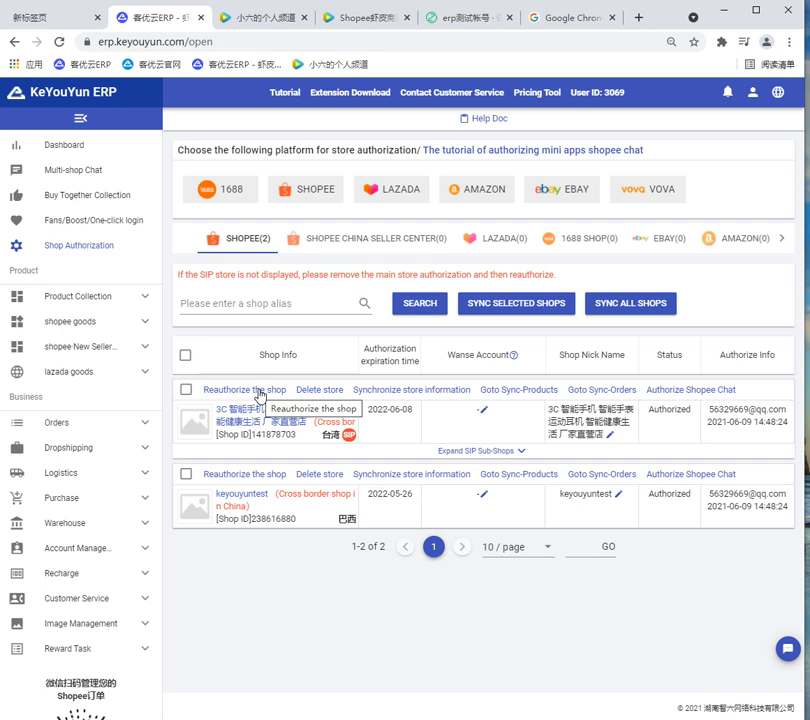
{"action": "mouse_move", "coordinate": [316, 400]}
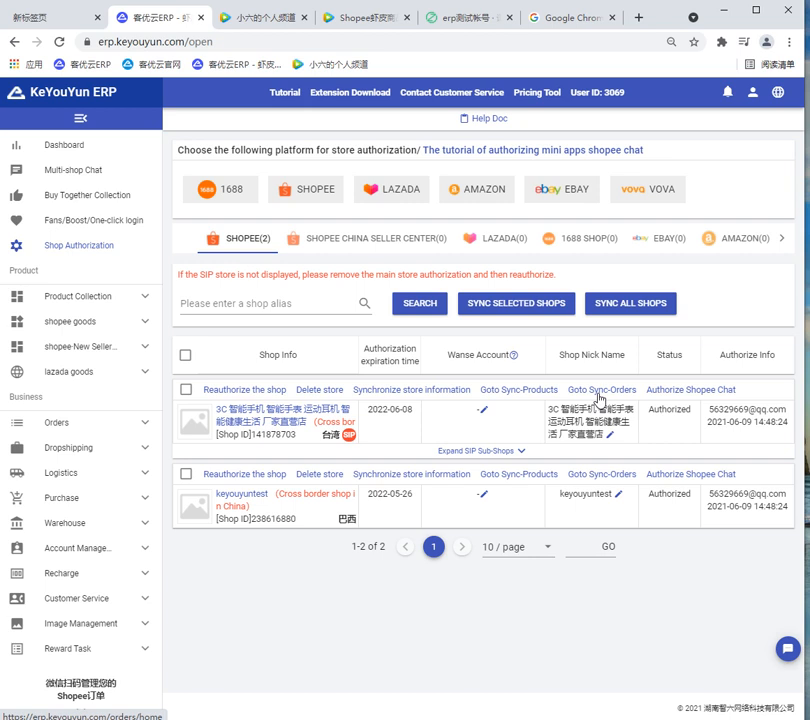
{"action": "mouse_move", "coordinate": [660, 400]}
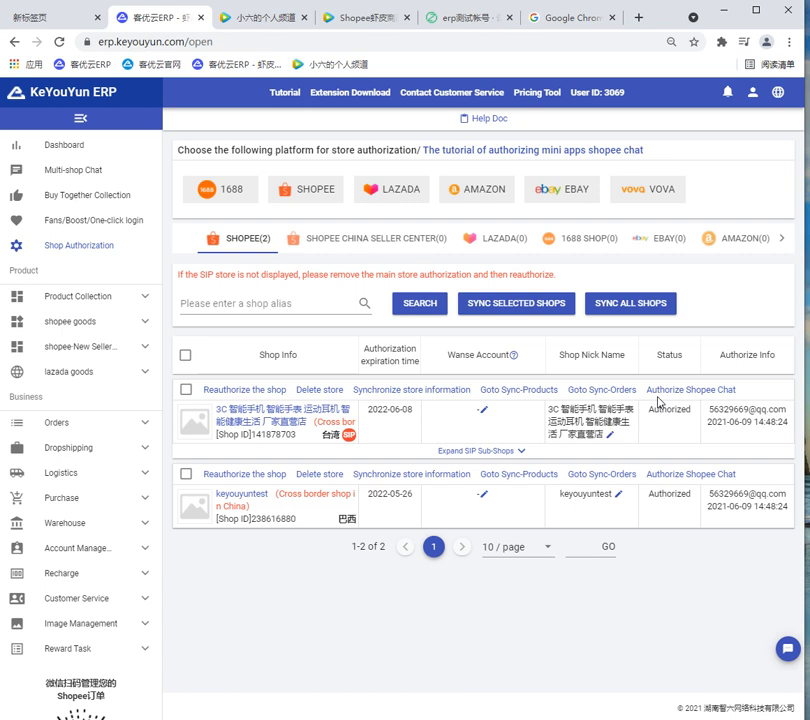
{"action": "mouse_move", "coordinate": [532, 444]}
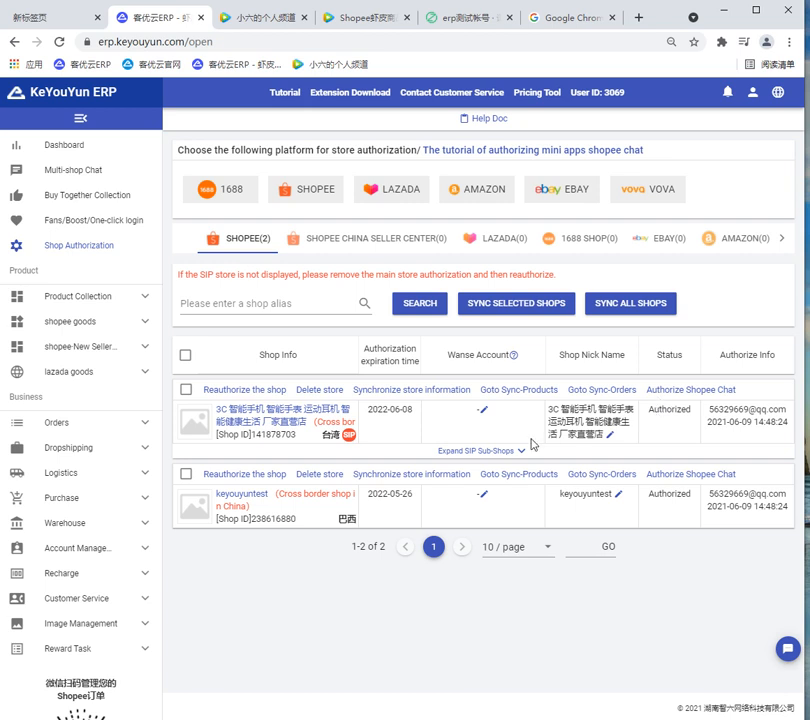
{"action": "mouse_move", "coordinate": [604, 376]}
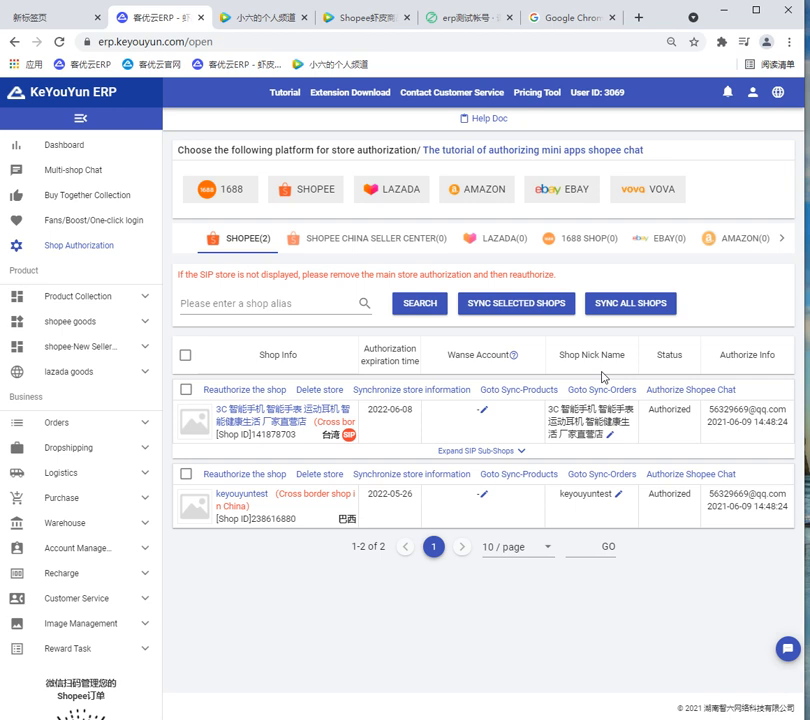
{"action": "mouse_move", "coordinate": [624, 410]}
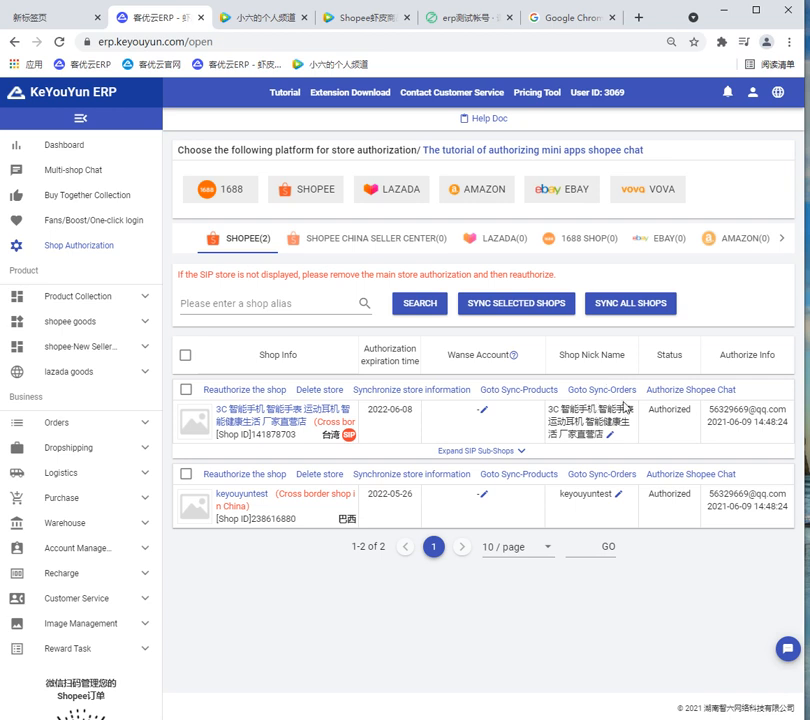
{"action": "mouse_move", "coordinate": [690, 388]}
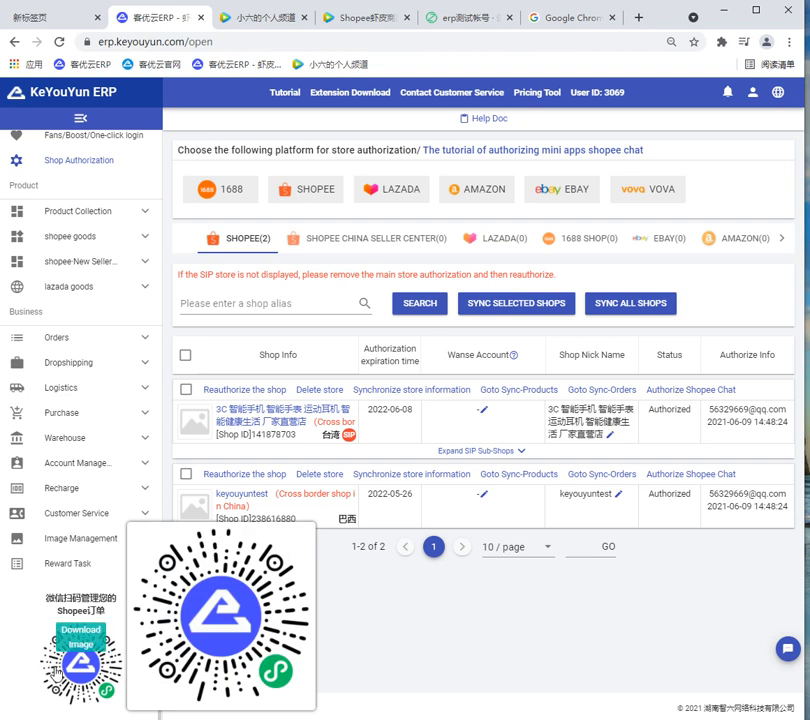
{"action": "mouse_move", "coordinate": [58, 674]}
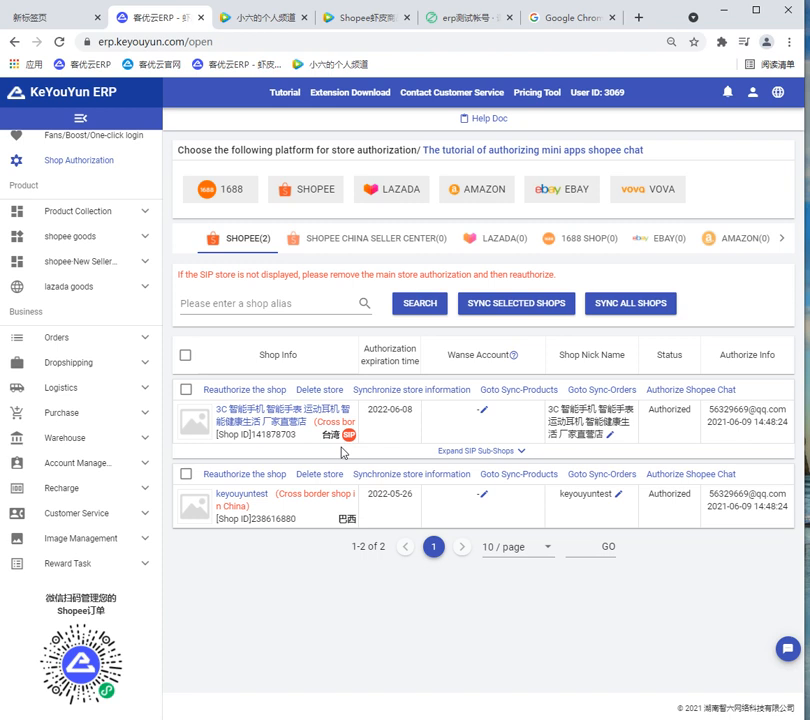
{"action": "mouse_move", "coordinate": [344, 452]}
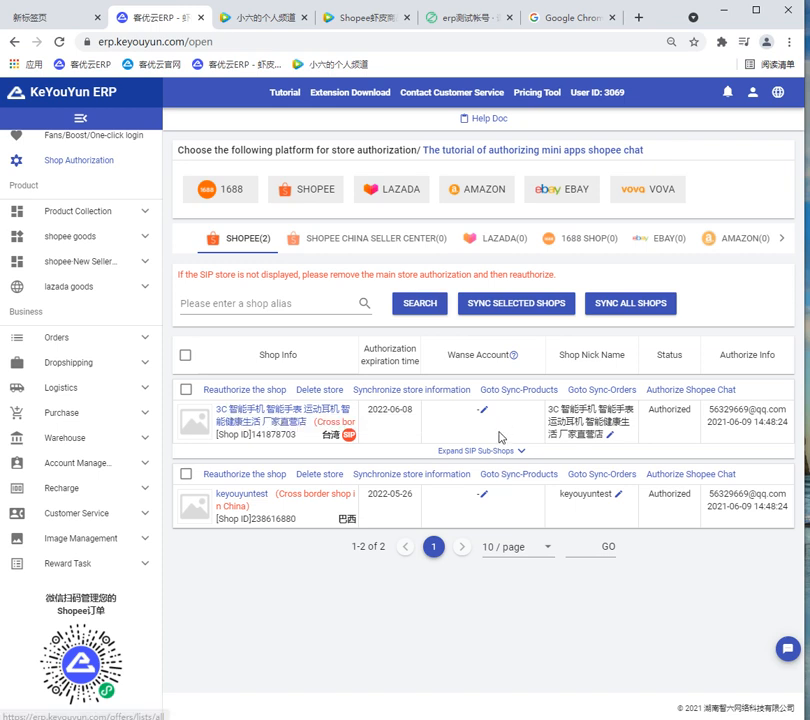
Expand the first Shopee store's SIP sub-shops, each marked Authorized
{"action": "left_click", "coordinate": [480, 450]}
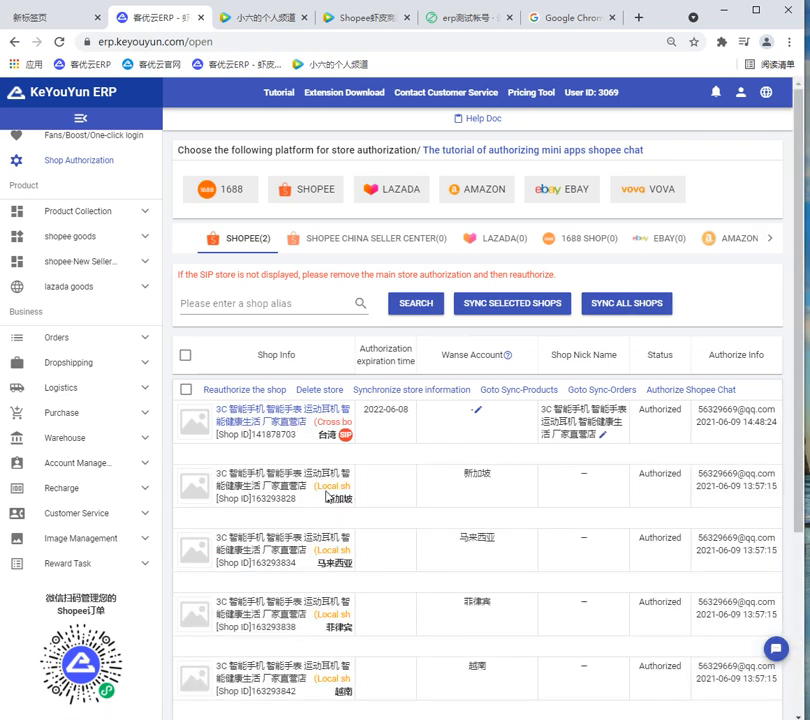
{"action": "mouse_move", "coordinate": [436, 544]}
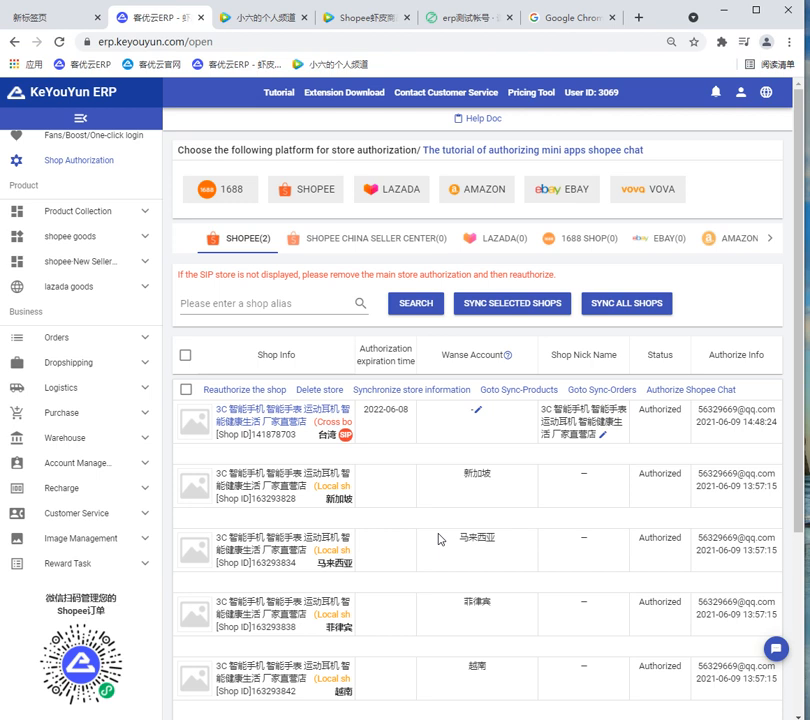
{"action": "mouse_move", "coordinate": [450, 540]}
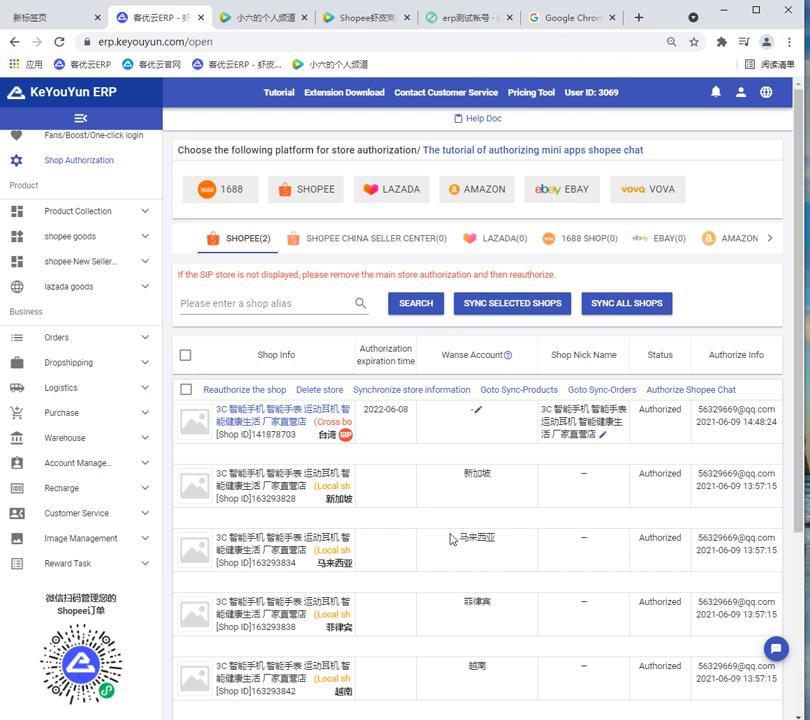